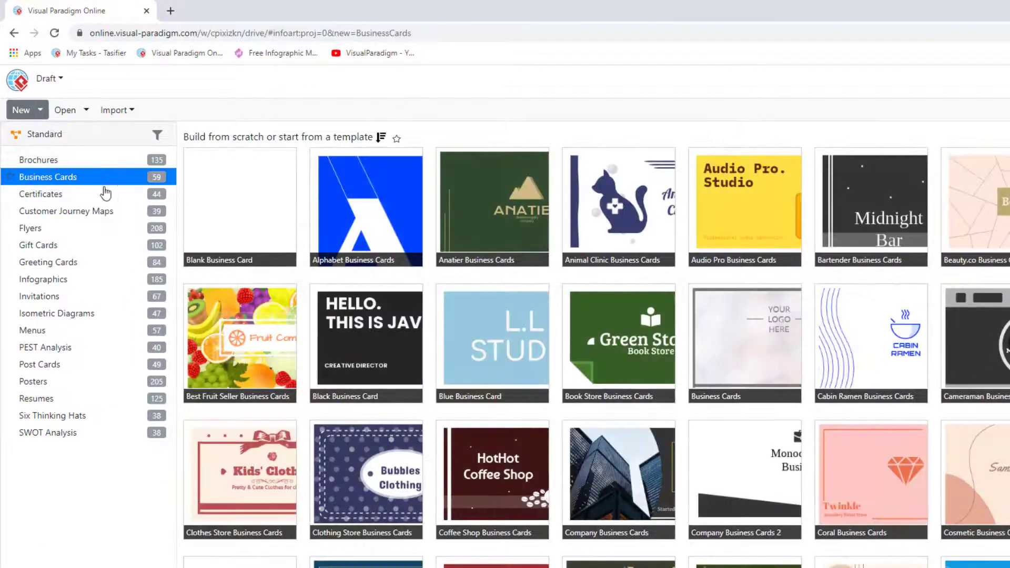
# Create a blank business card design and name it 'Florist Card'.
pyautogui.click(239, 207)
pyautogui.write('Fl')
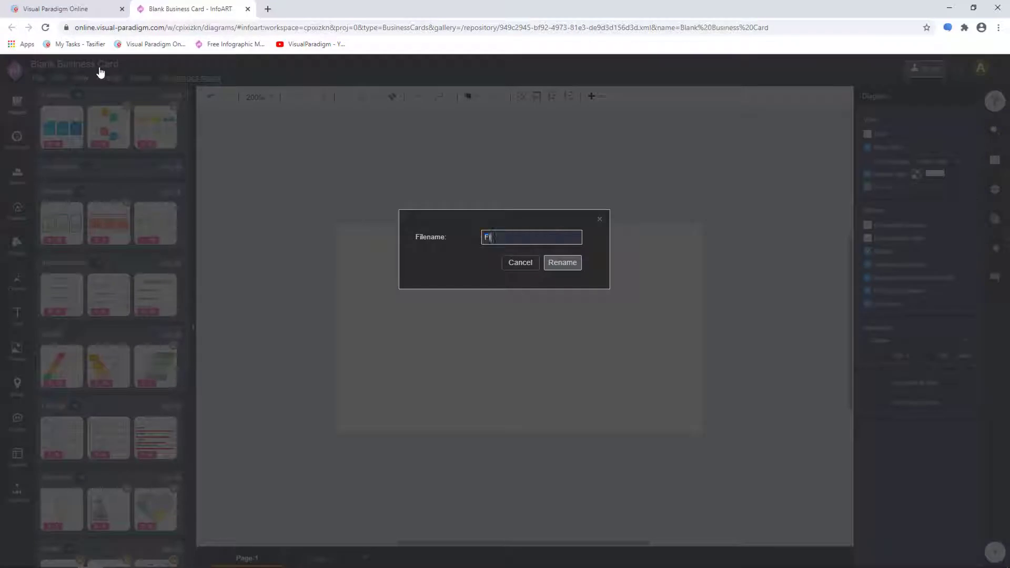
pyautogui.click(561, 262)
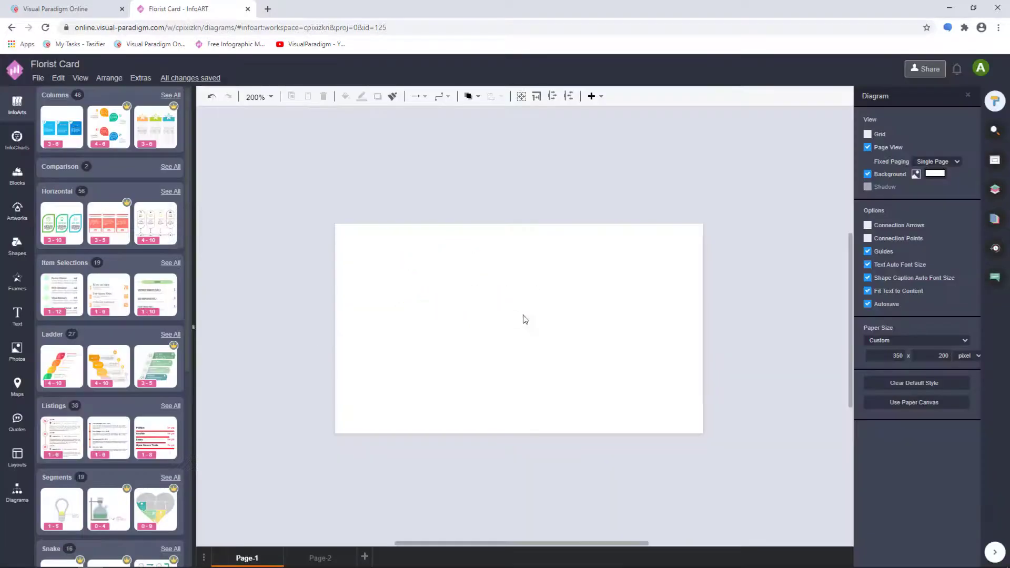
# Set a stock 'flowers' photo of a bouquet in a jug as the card background.
pyautogui.click(519, 327)
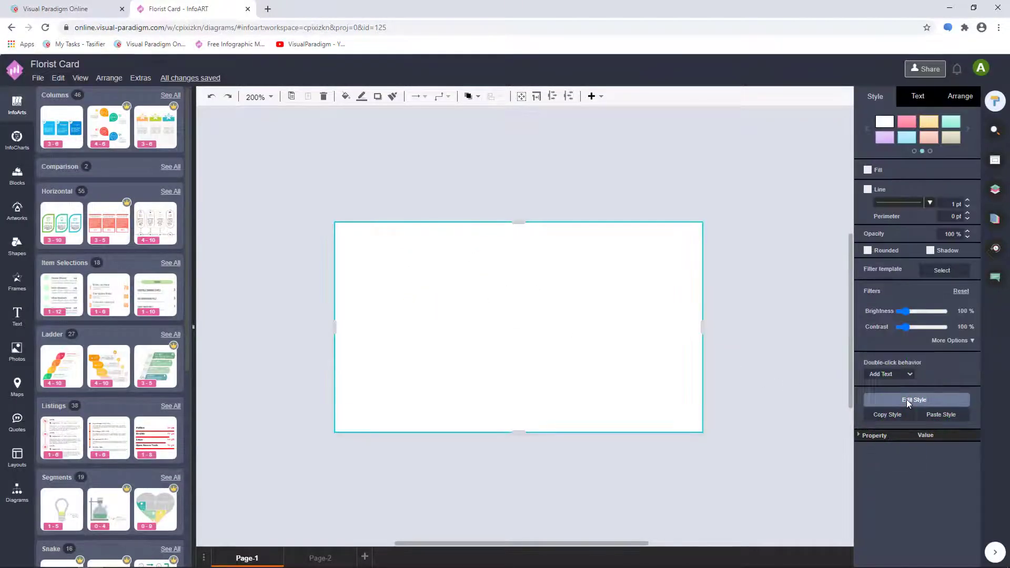
pyautogui.click(17, 352)
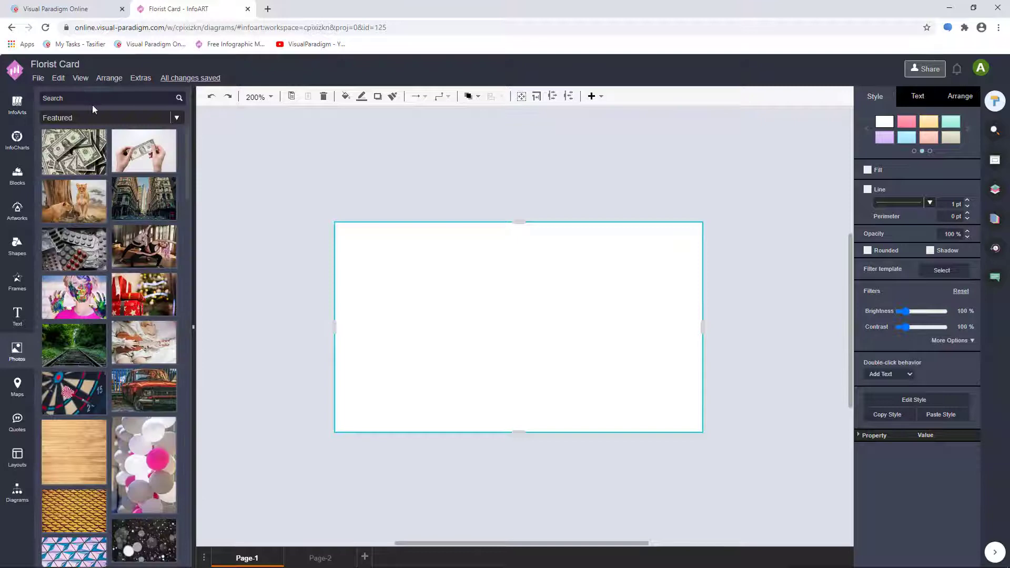
pyautogui.write('flowers')
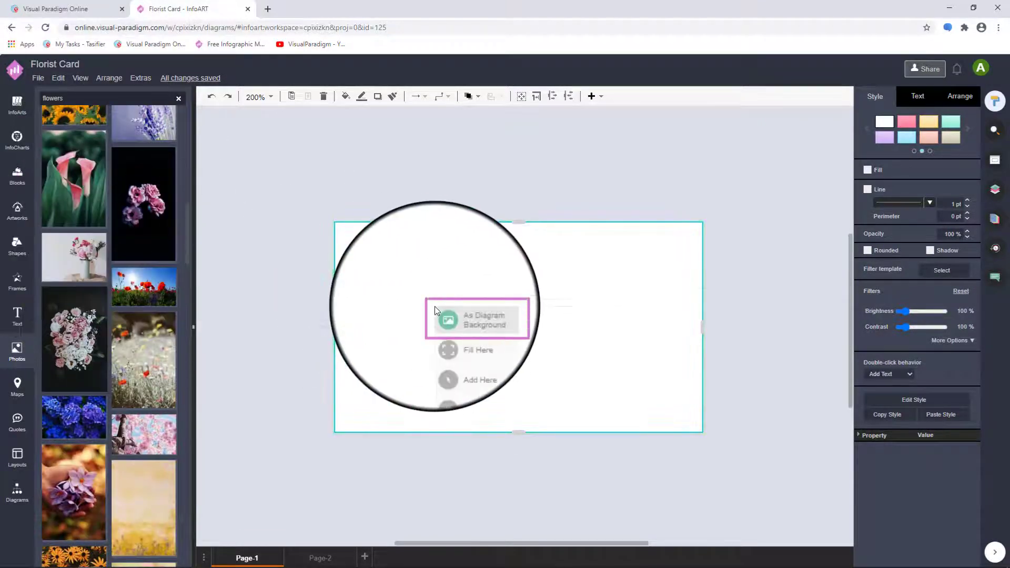
pyautogui.click(478, 320)
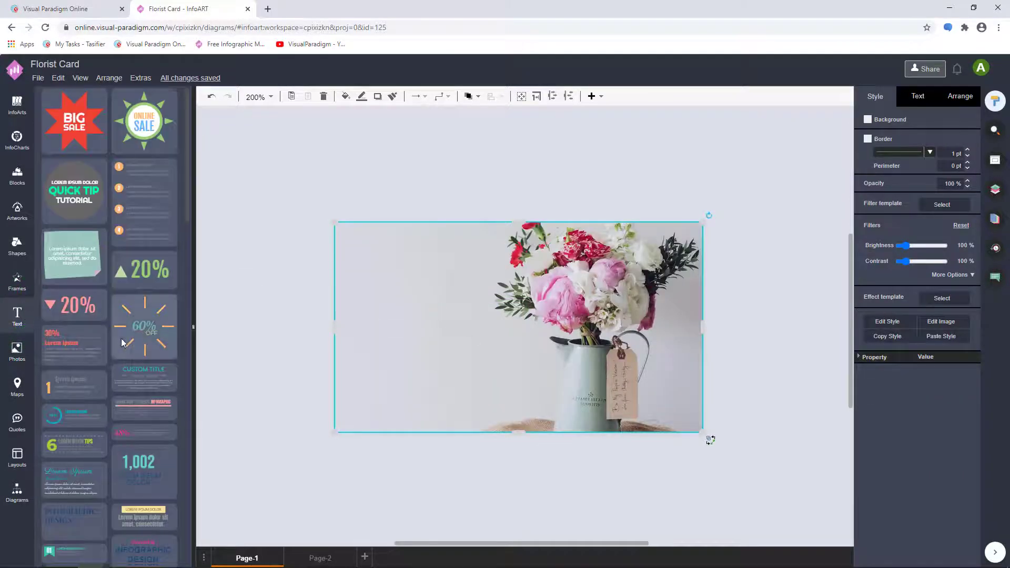
# Add a BLOOMING title in pink FF66B3 with a centred 'Bouquet & Gifts Shop' tagline.
pyautogui.click(371, 300)
pyautogui.write('BLOOMING')
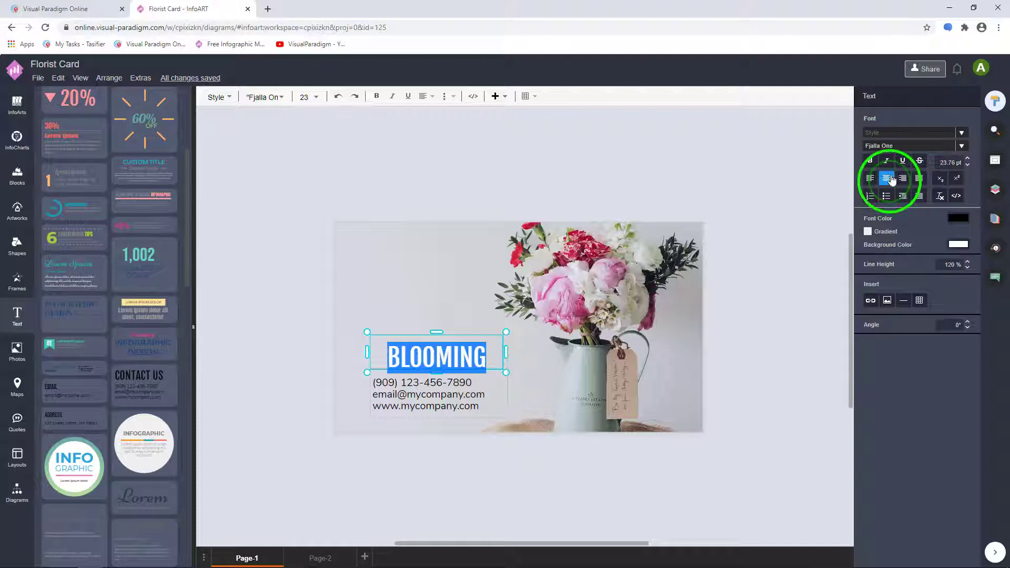
pyautogui.click(957, 218)
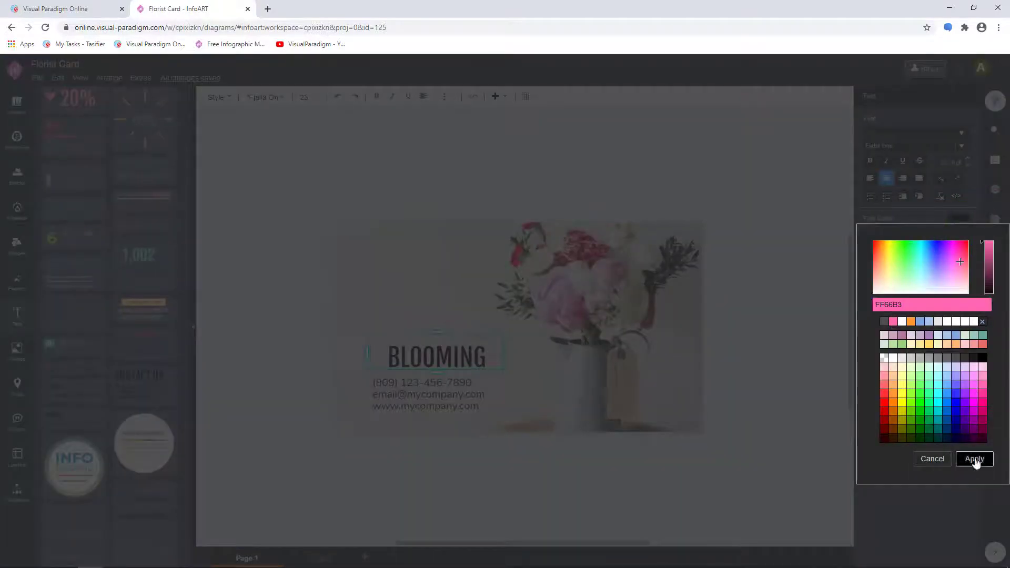
pyautogui.click(974, 459)
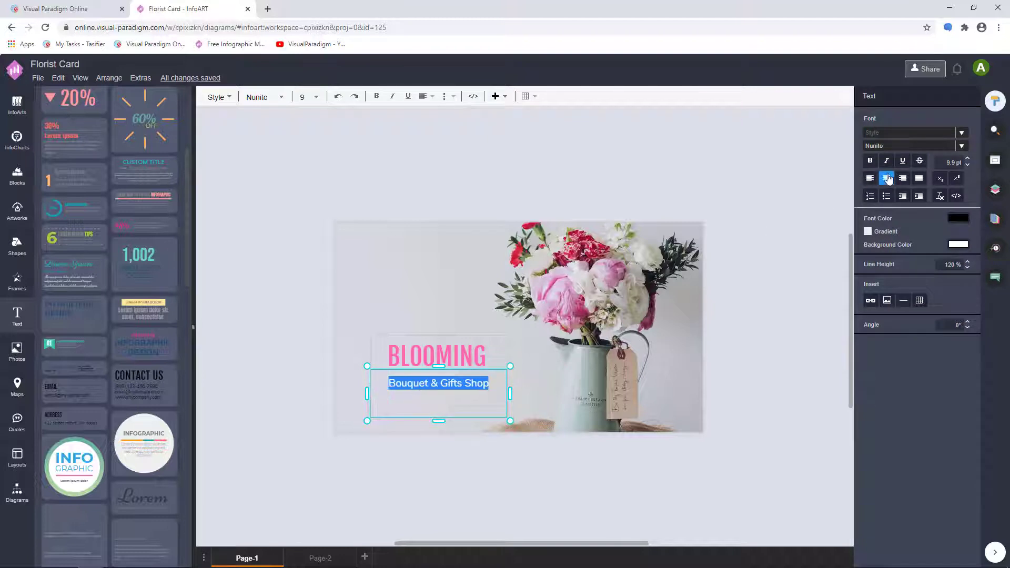
pyautogui.click(958, 218)
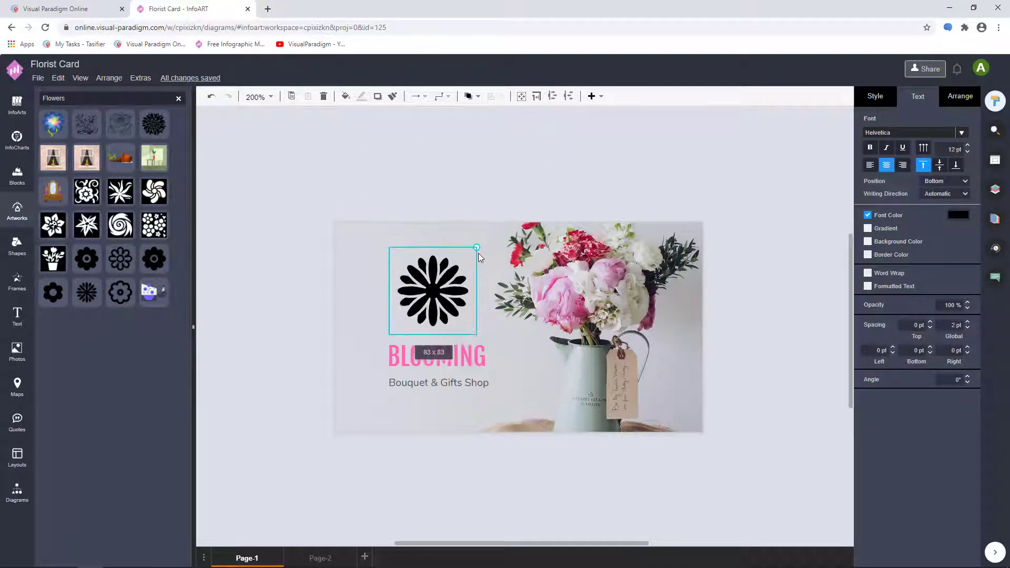
# Recolour the flower icon above the title to white FFFFFF.
pyautogui.click(874, 95)
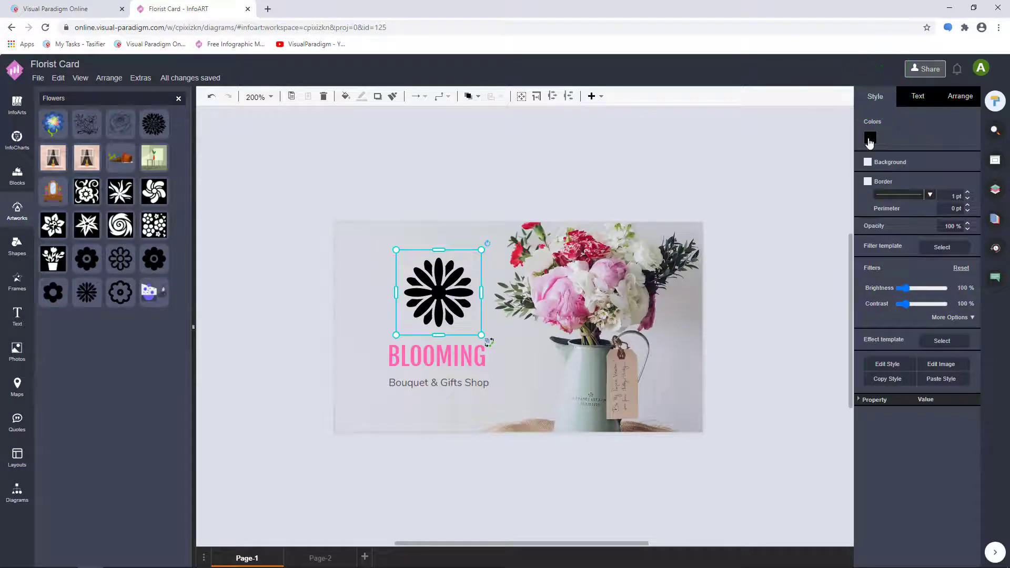
pyautogui.click(871, 138)
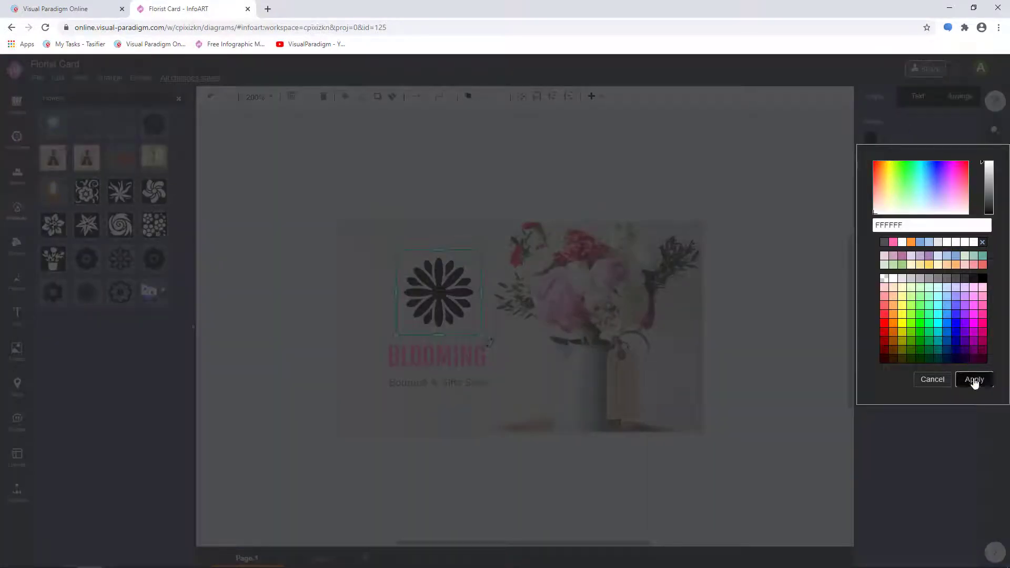
pyautogui.click(974, 379)
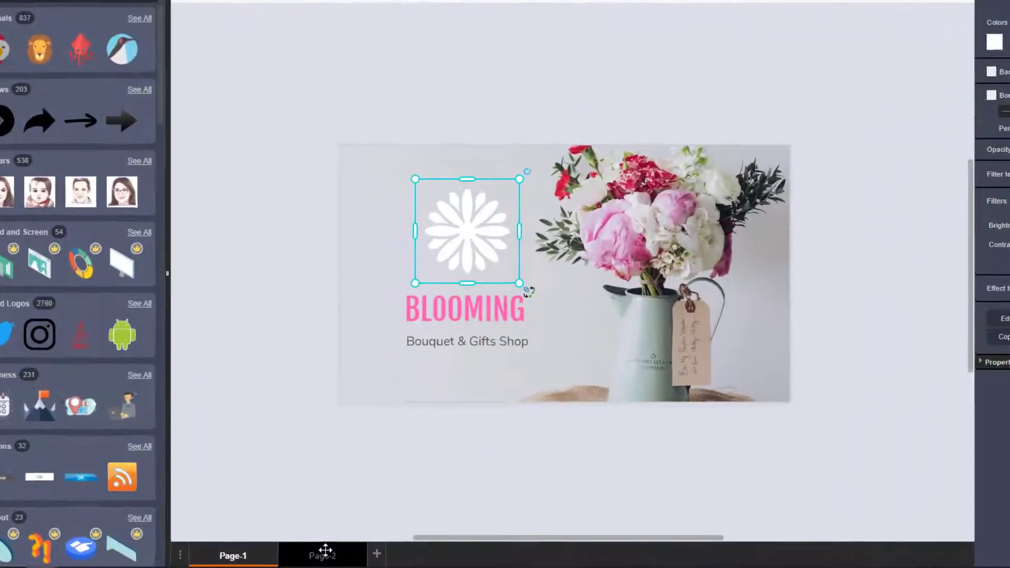
# On page 2, apply a two-column layout and fill the left half with a 'floral pattern' photo.
pyautogui.click(322, 555)
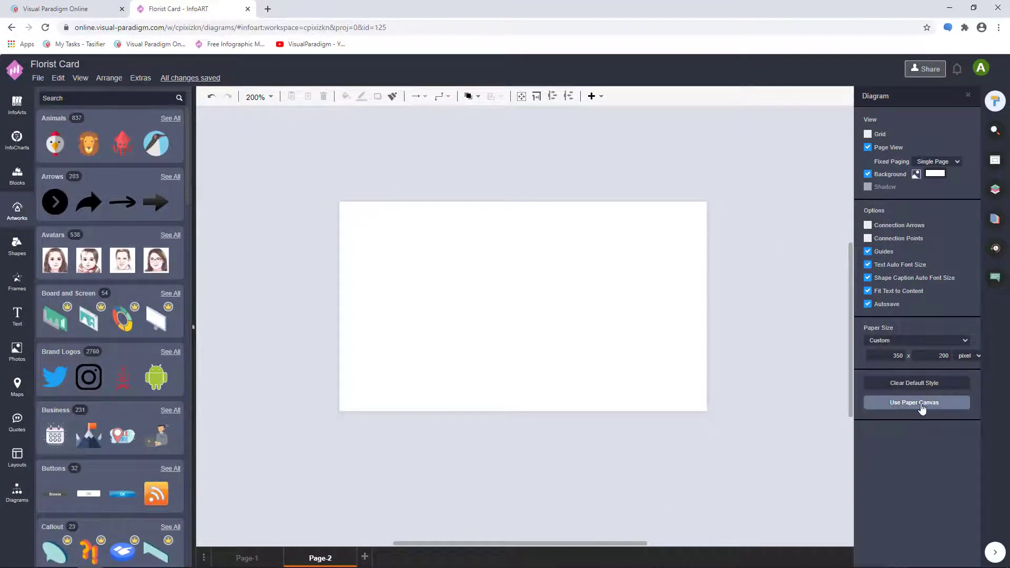
pyautogui.click(914, 402)
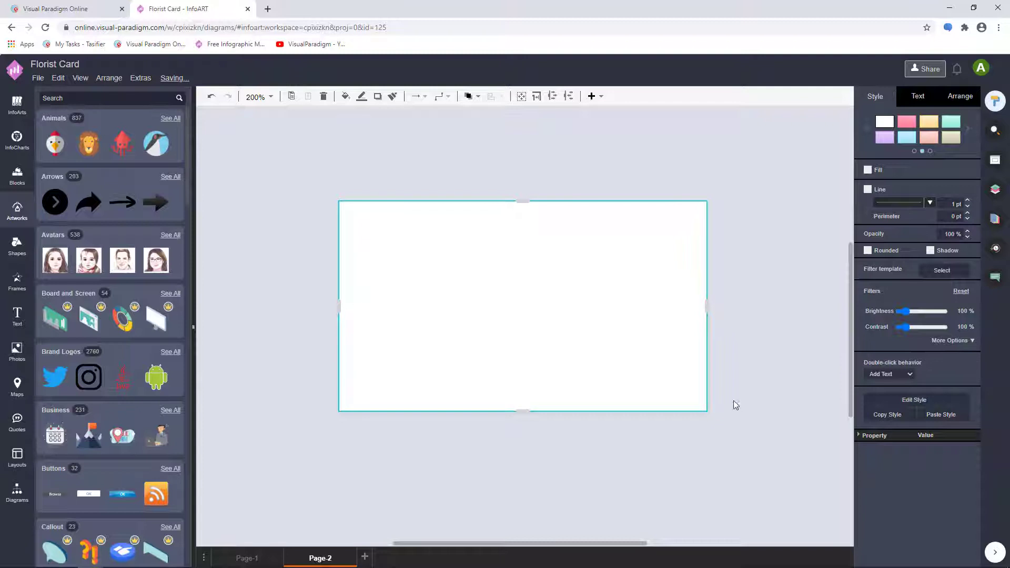
pyautogui.click(17, 458)
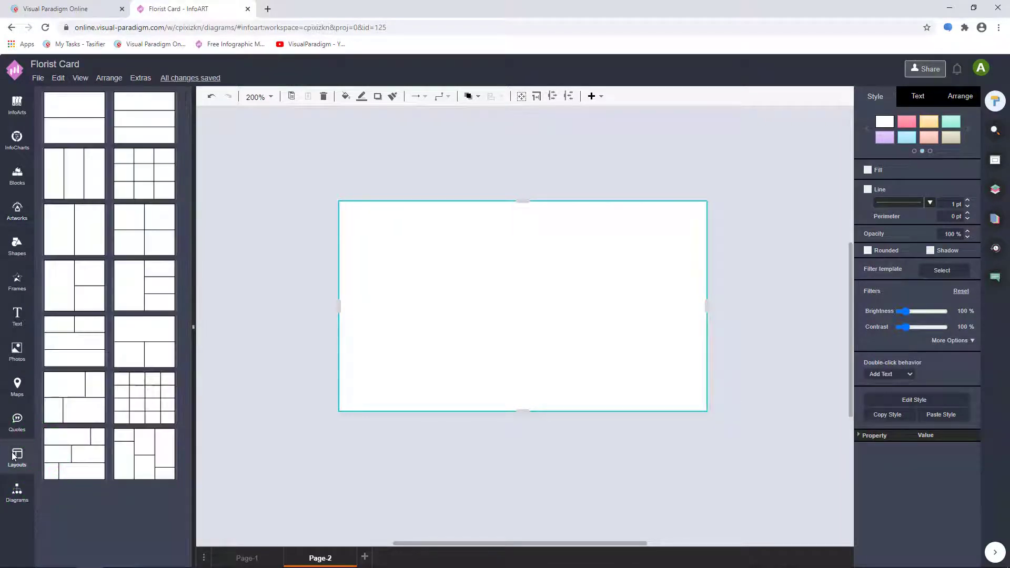
pyautogui.moveTo(218, 254)
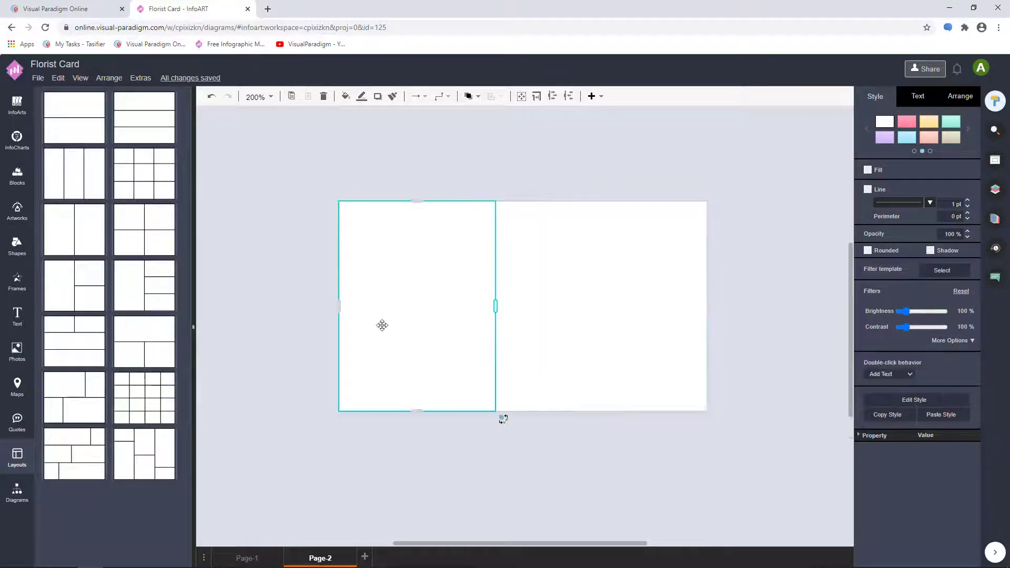
pyautogui.click(17, 352)
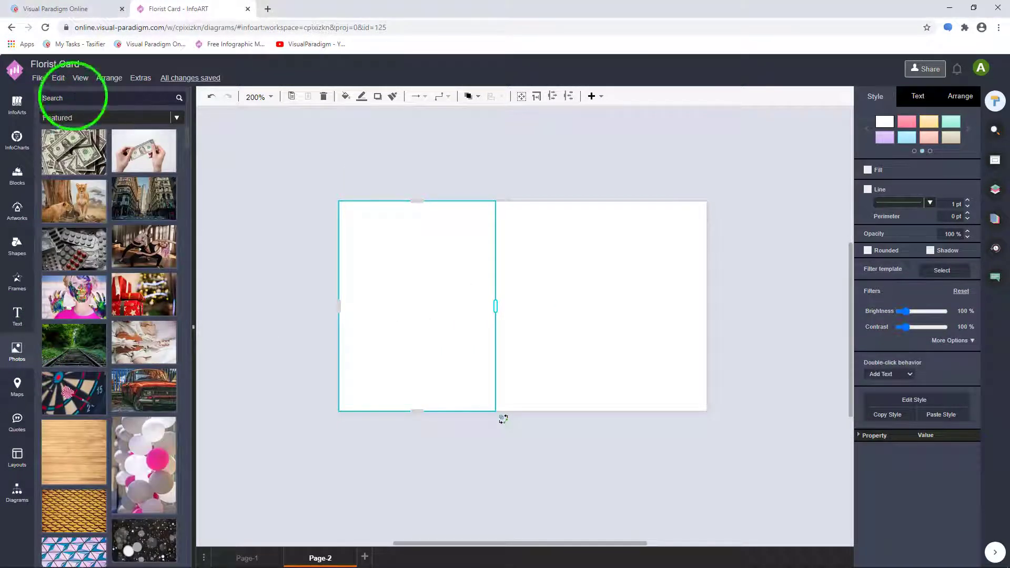
pyautogui.write('floral pattern')
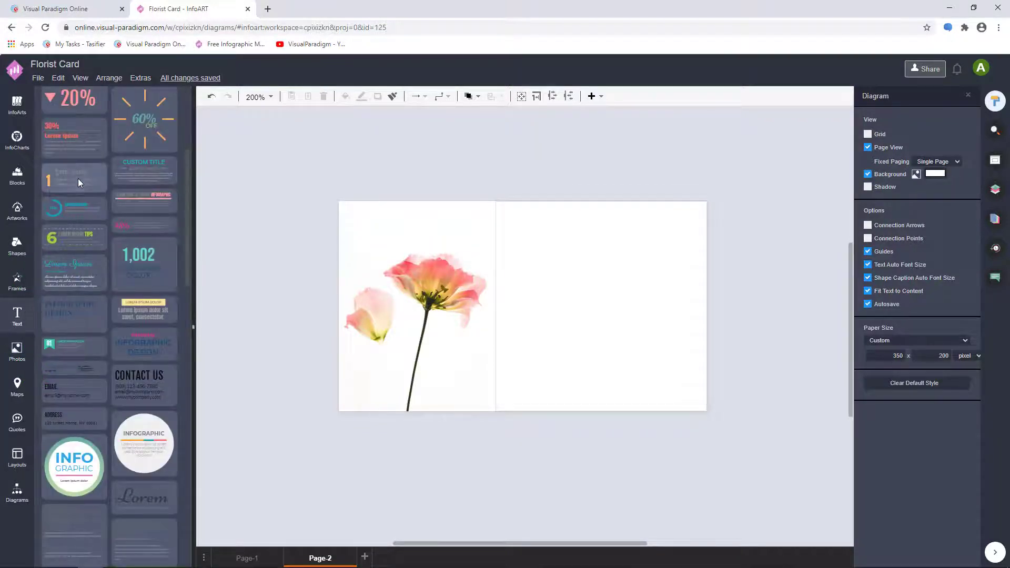
pyautogui.rightClick(555, 271)
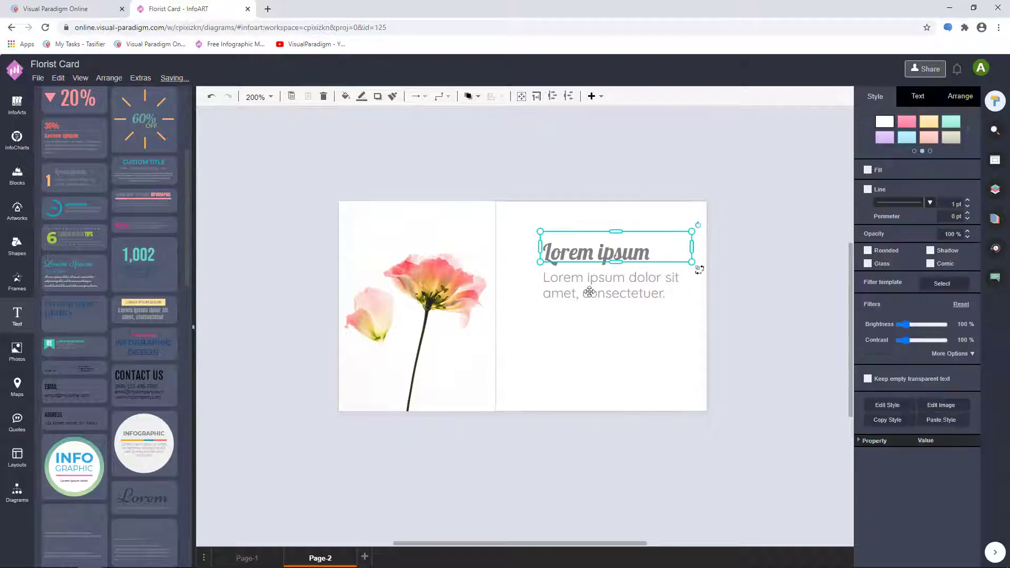
pyautogui.doubleClick(596, 252)
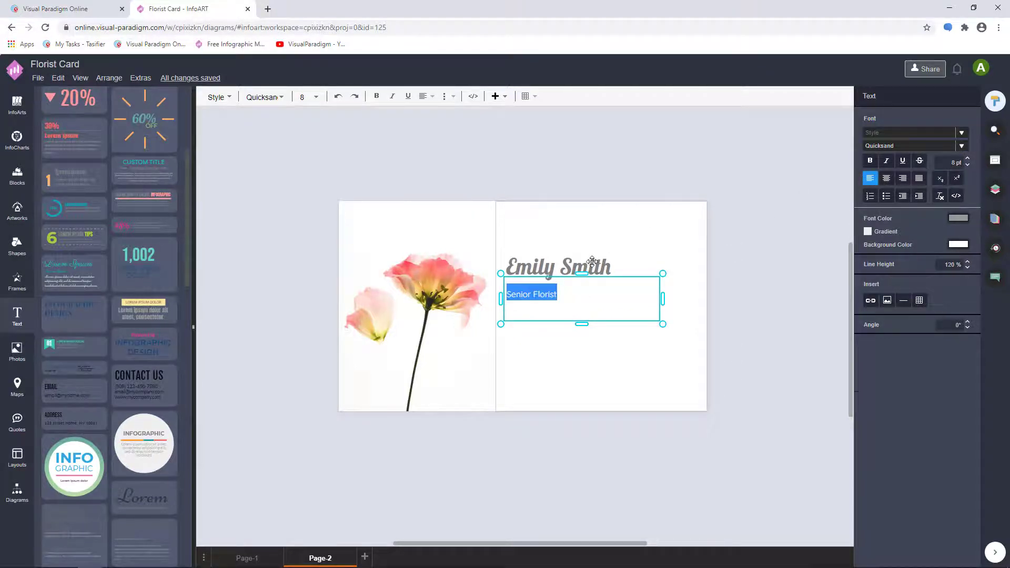
pyautogui.click(957, 218)
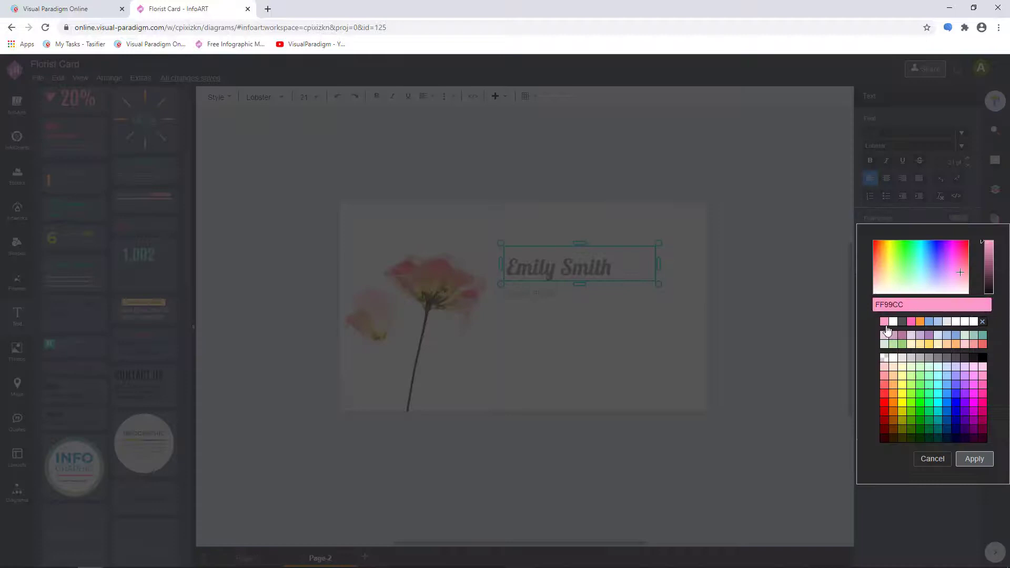
pyautogui.click(973, 459)
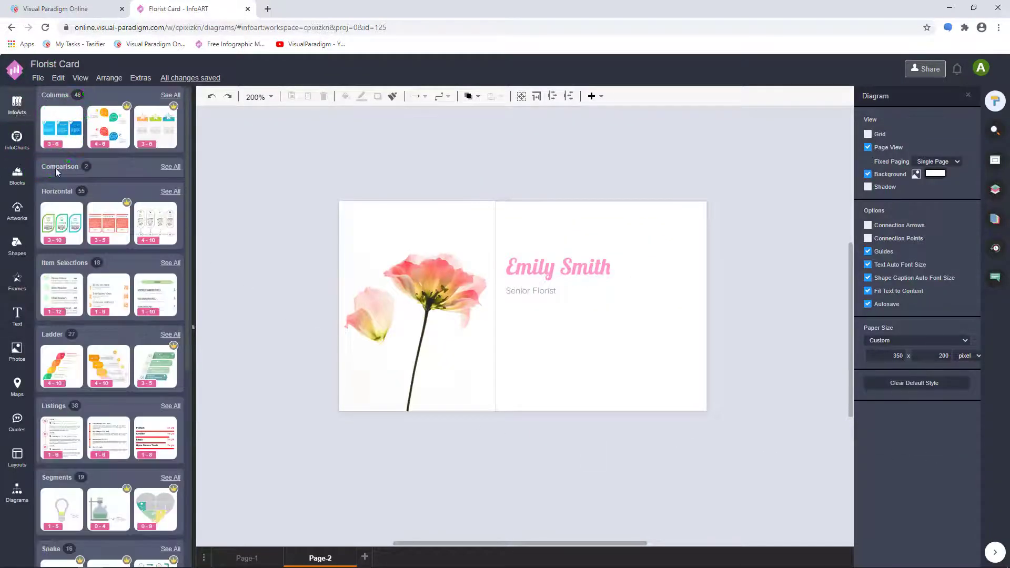
# Place a social contact listing from Listings onto the card back.
pyautogui.click(171, 405)
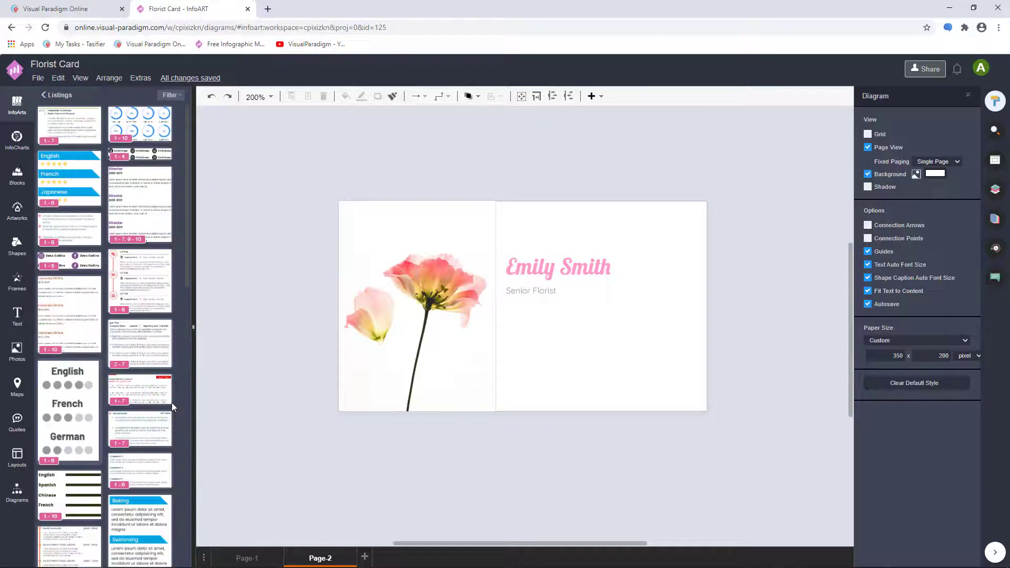
pyautogui.scroll(-3)
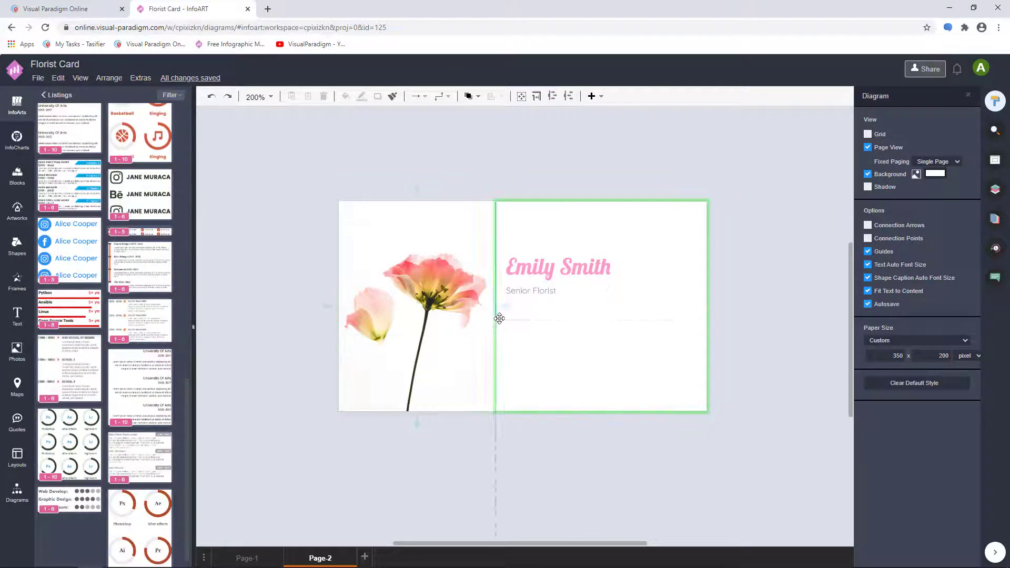
pyautogui.click(512, 314)
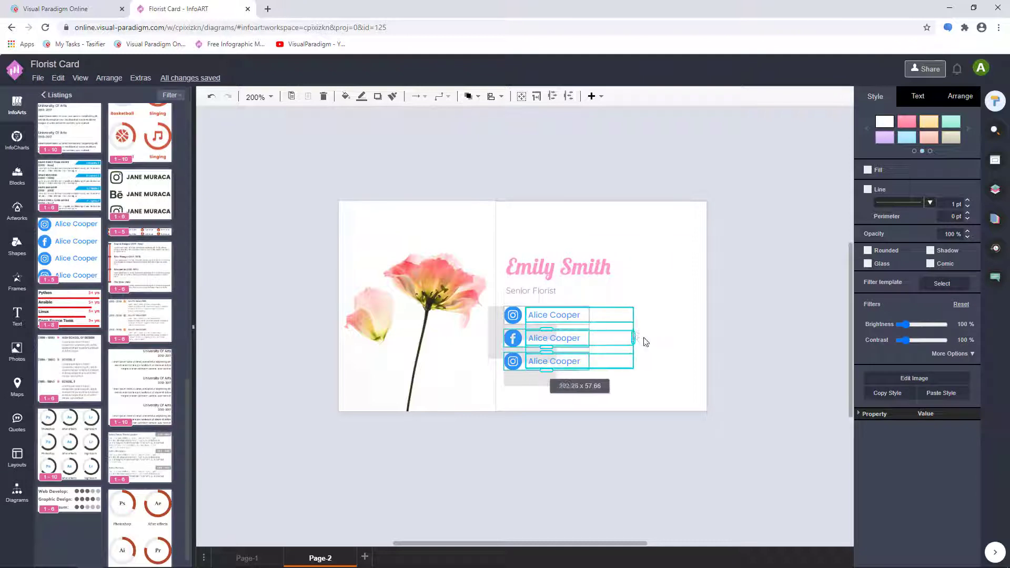
pyautogui.click(917, 96)
pyautogui.write('456-7890')
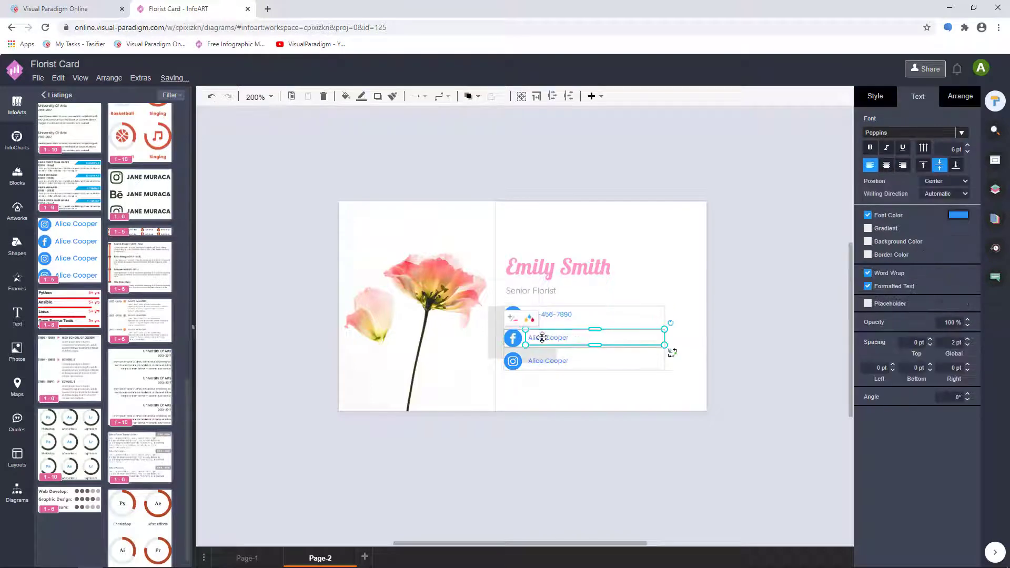
pyautogui.write('Blooming Bouquet & Gifts Shops')
pyautogui.click(586, 360)
pyautogui.write('www.blooming')
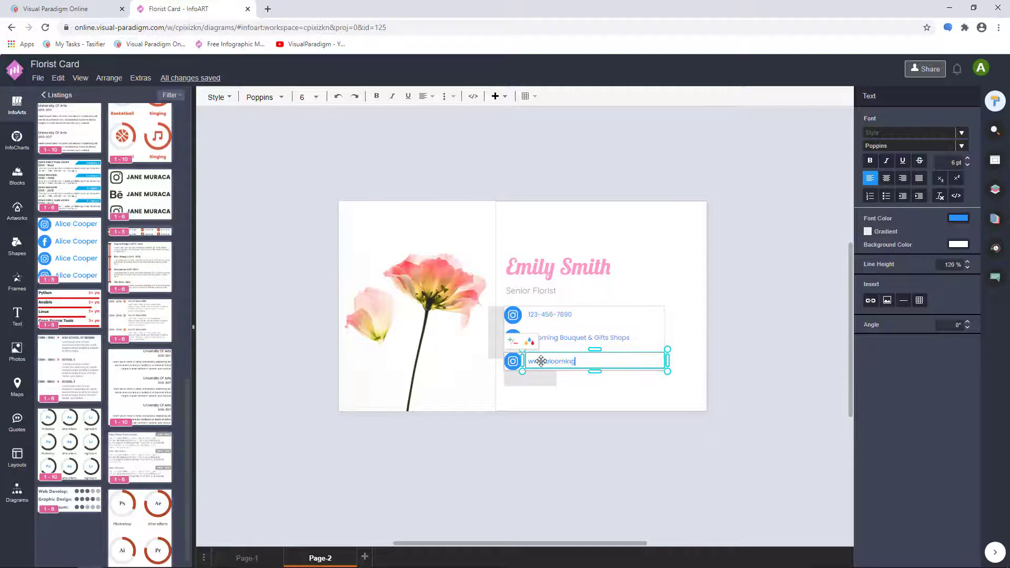
pyautogui.click(959, 218)
pyautogui.write('.com')
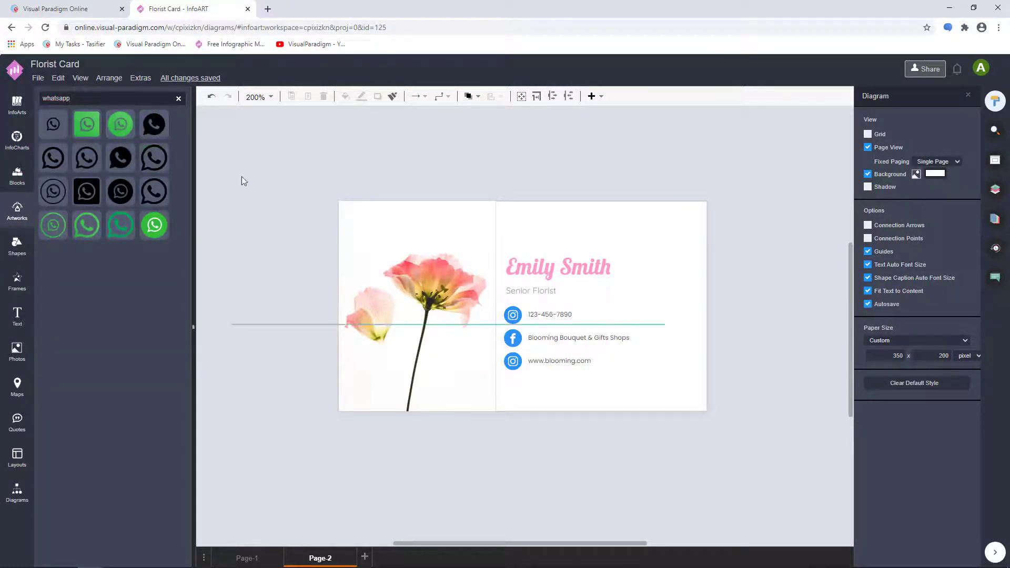
# Use WhatsApp and globe icons for the phone and website rows, globe in pale pink FFCCE6.
pyautogui.click(513, 315)
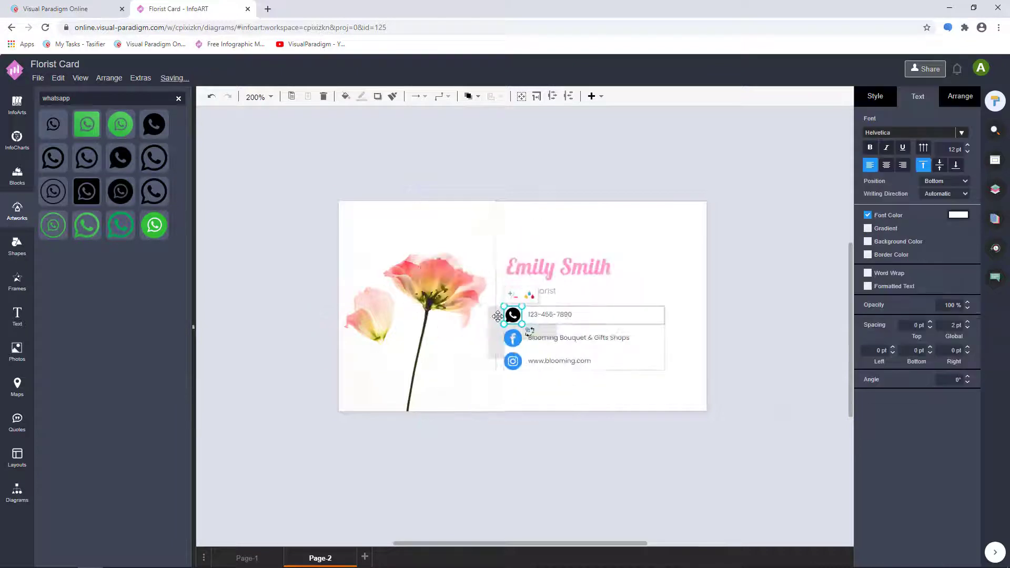
pyautogui.write('earth')
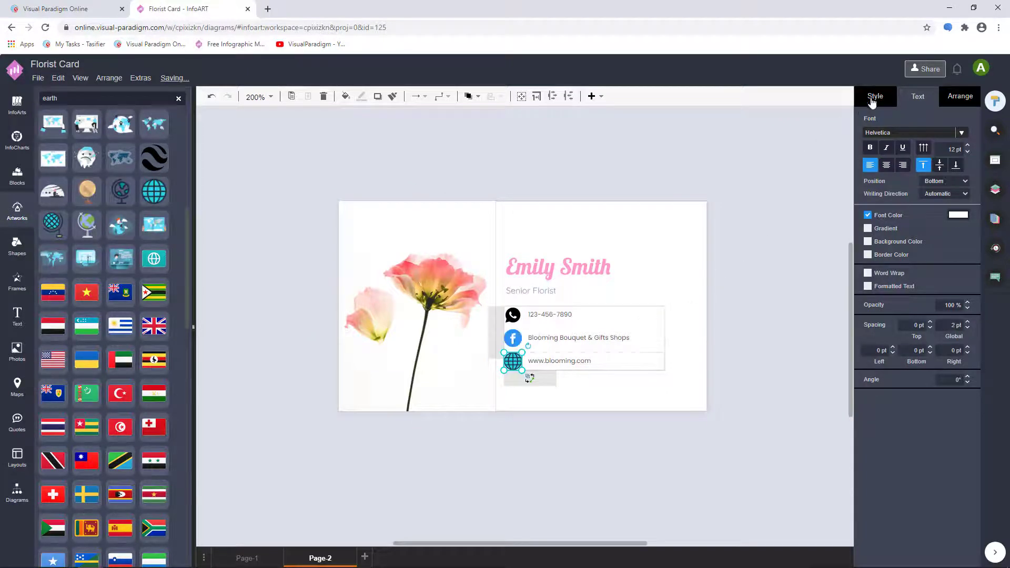
pyautogui.click(958, 214)
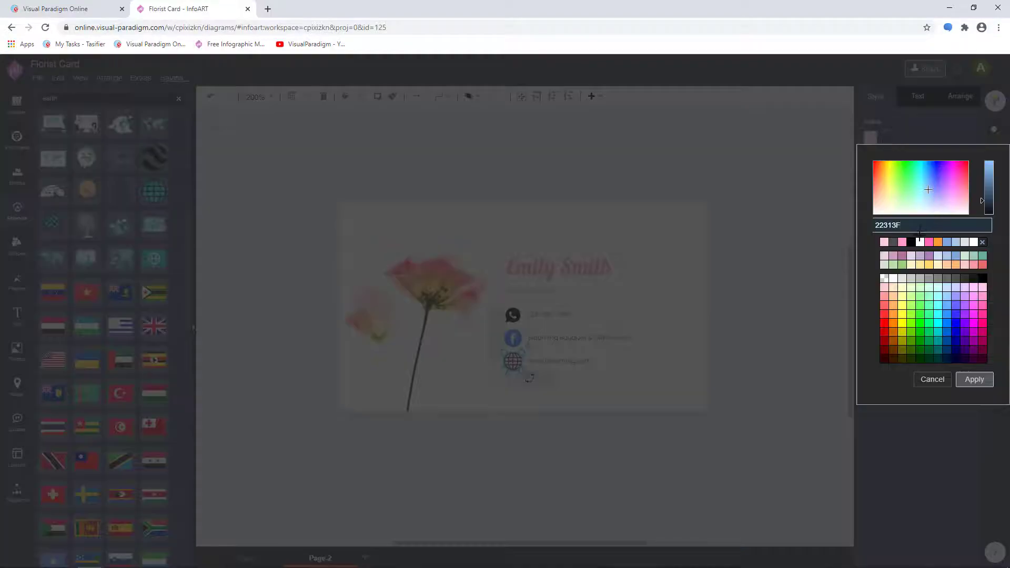
pyautogui.click(974, 379)
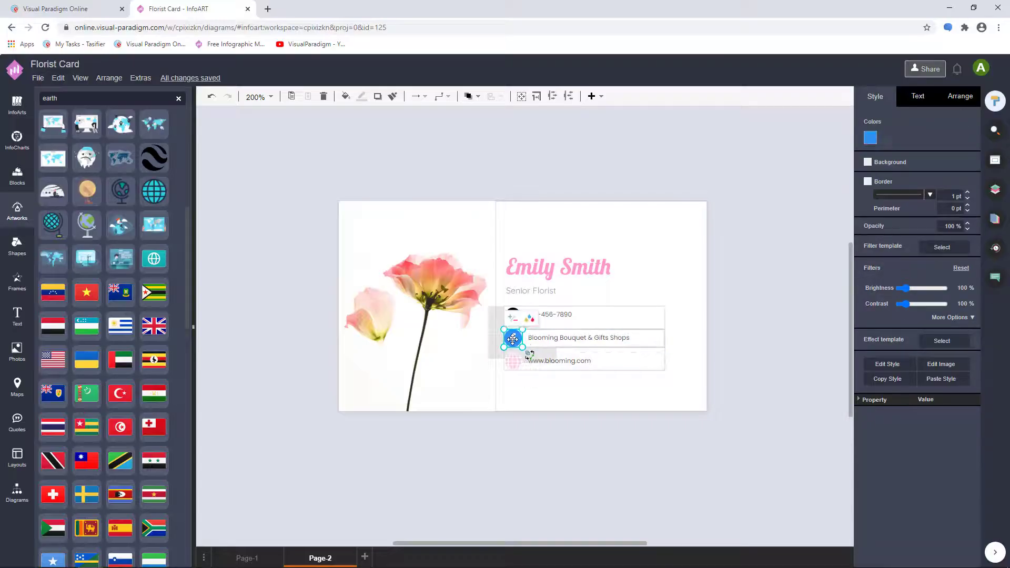
# Recolour the Facebook and WhatsApp contact icons to pale pink FFCCE6.
pyautogui.click(871, 136)
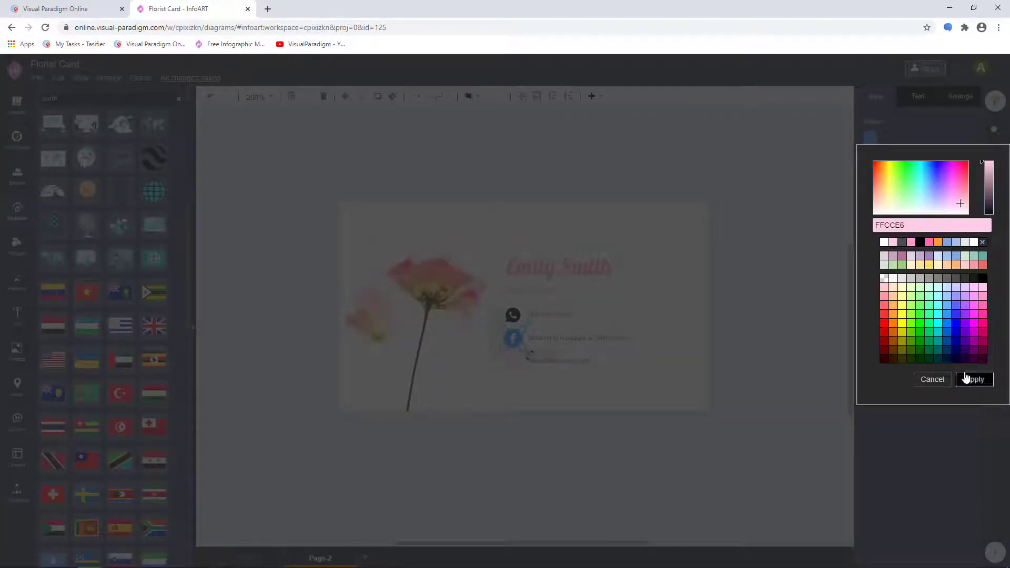
pyautogui.click(973, 380)
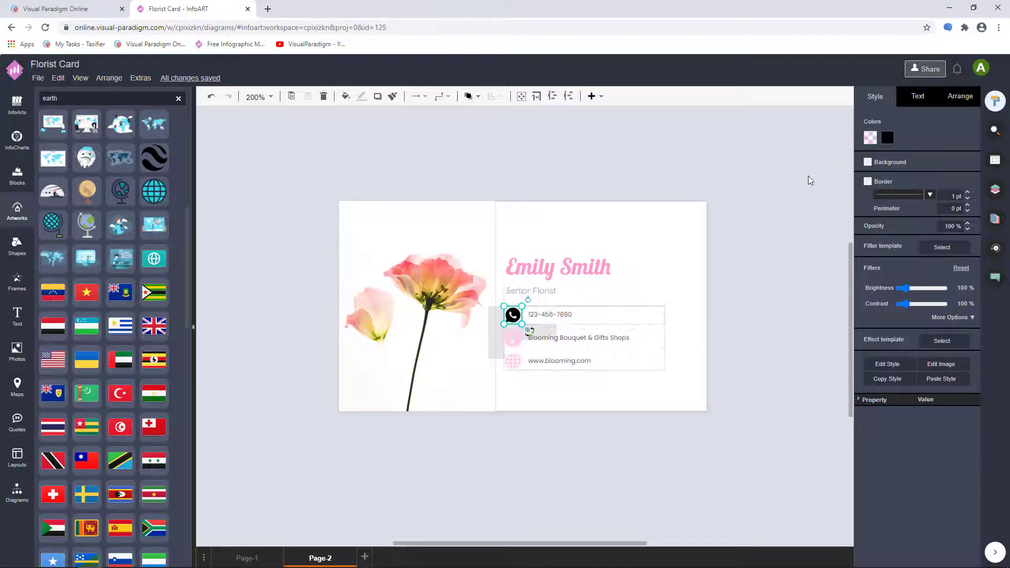
pyautogui.click(870, 137)
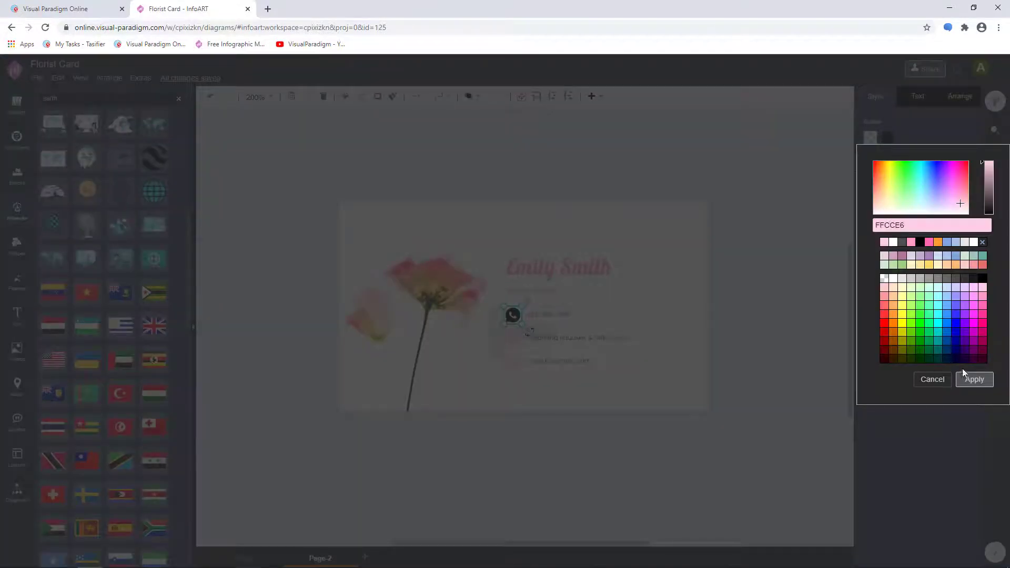
pyautogui.click(975, 378)
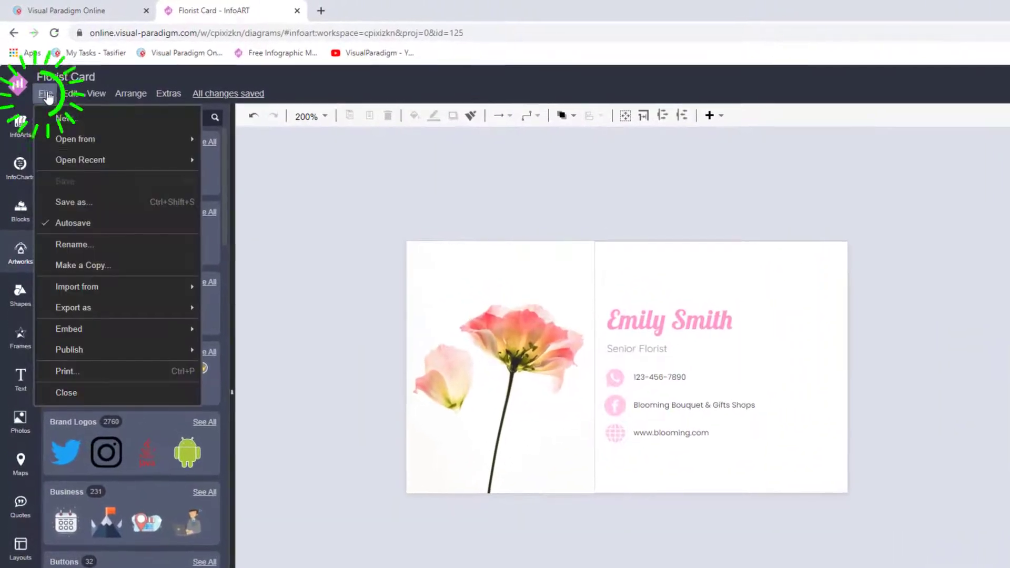
# Export all pages of the card as a PDF.
pyautogui.click(73, 307)
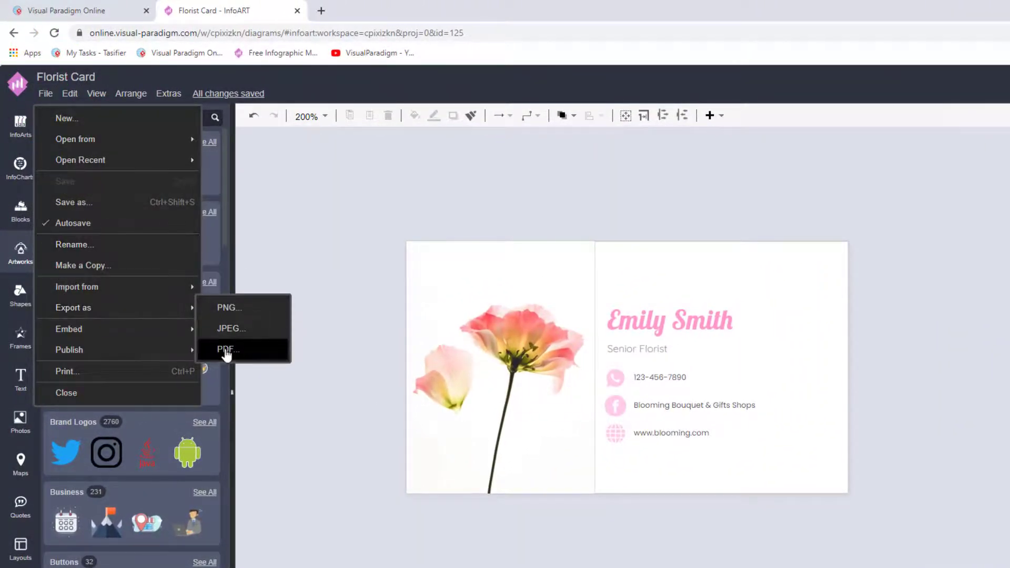
pyautogui.click(226, 350)
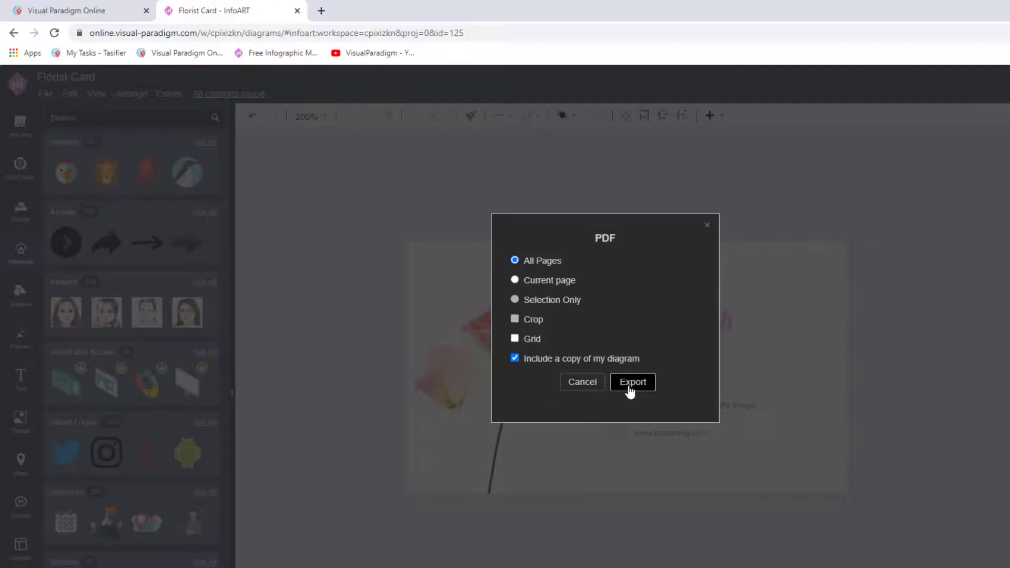
pyautogui.click(632, 381)
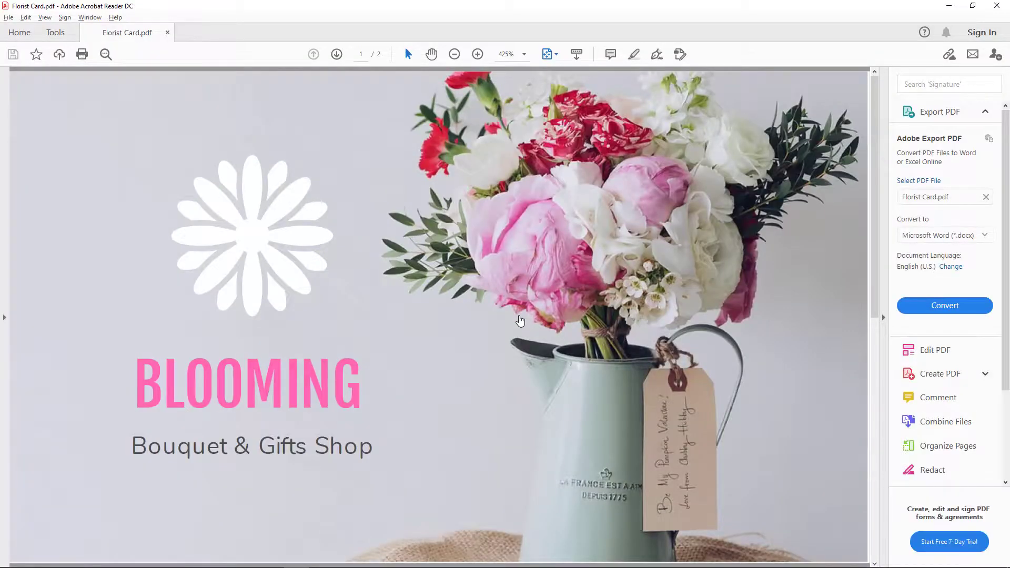